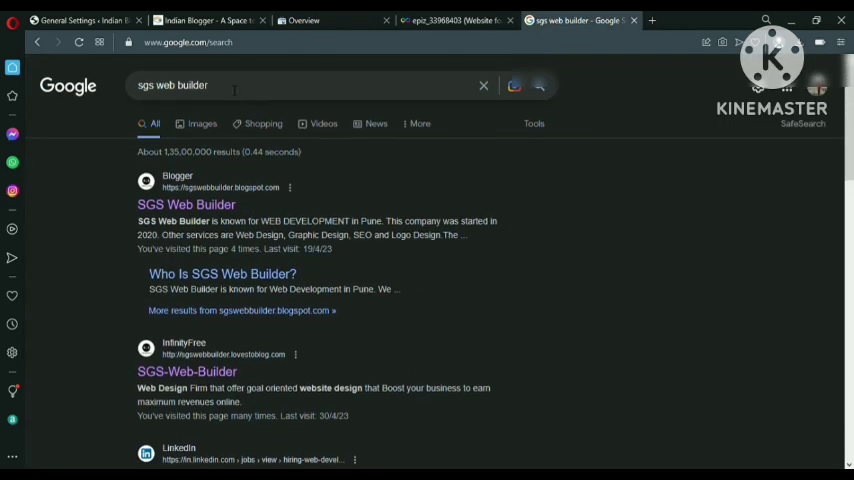
scroll(down, 3)
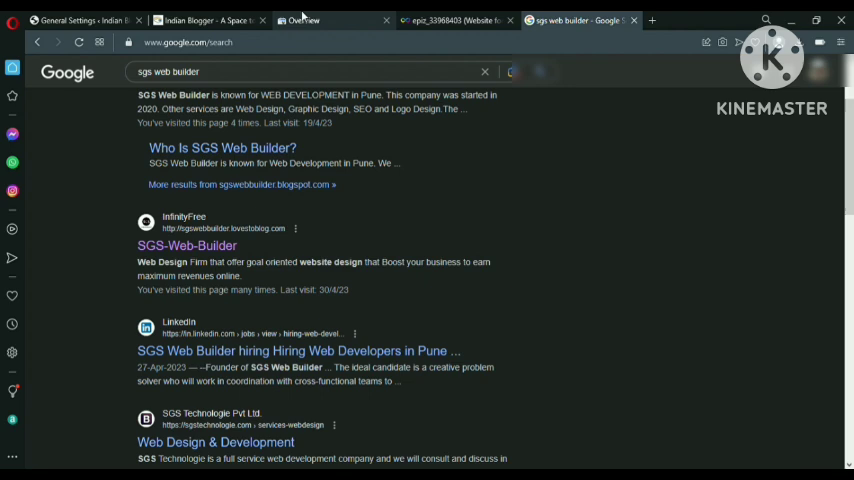
click(300, 20)
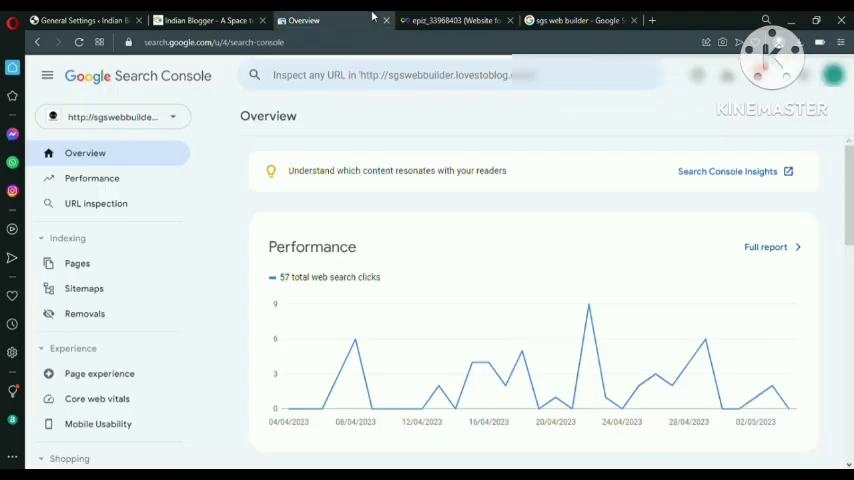
click(112, 117)
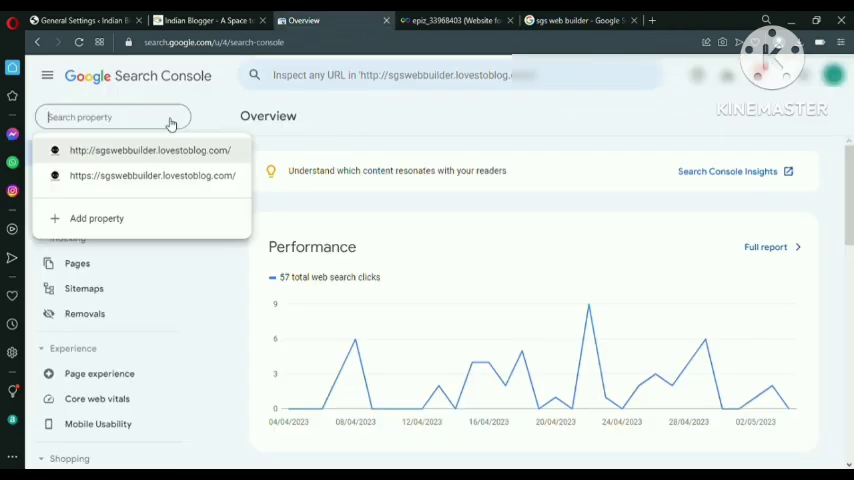
click(96, 218)
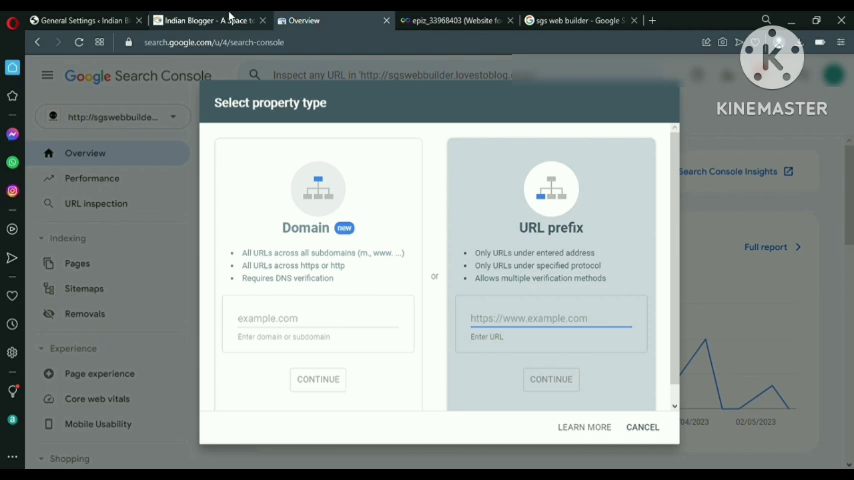
click(200, 20)
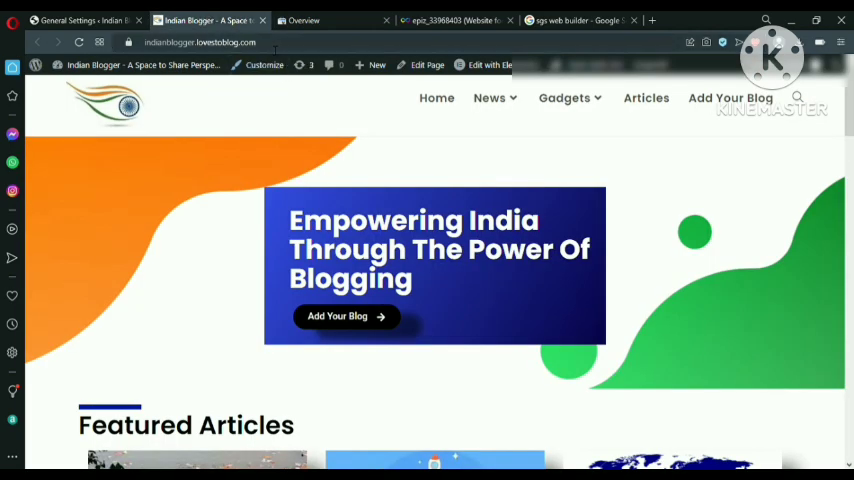
click(300, 20)
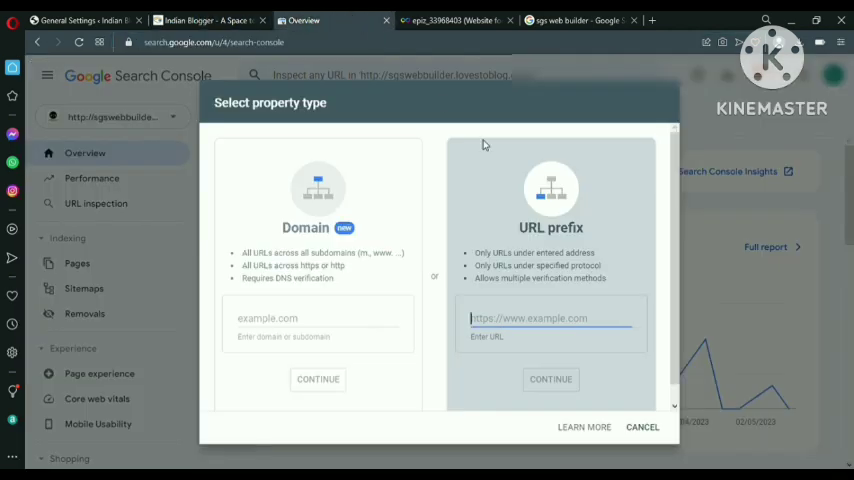
text(https://indianblogger.lovestoblog.com)
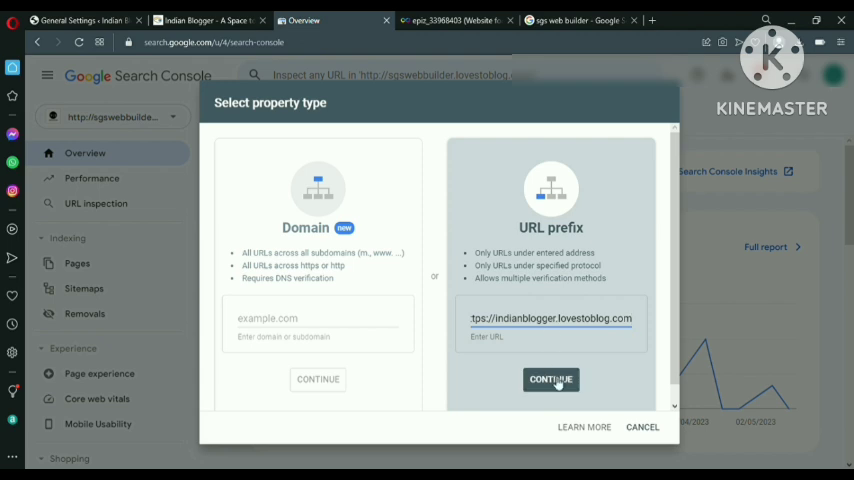
click(551, 379)
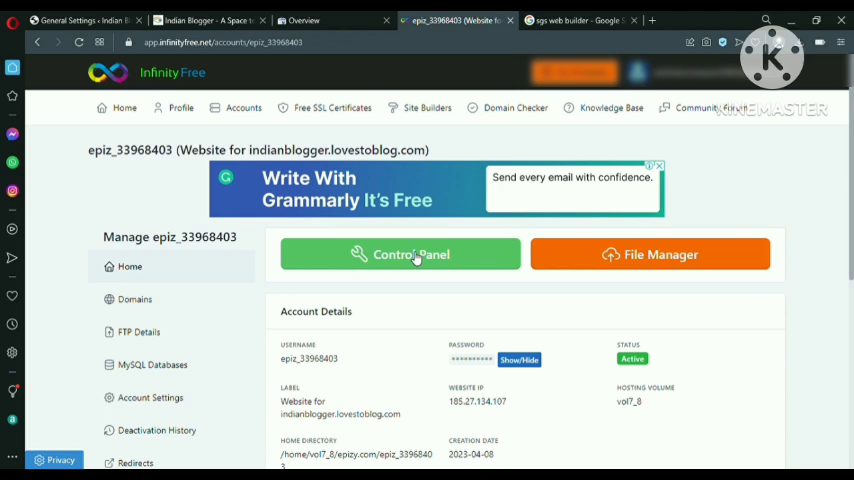
Step: Open the InfinityFree vistapanel control panel, then bring up the HTML-file verification option
click(399, 254)
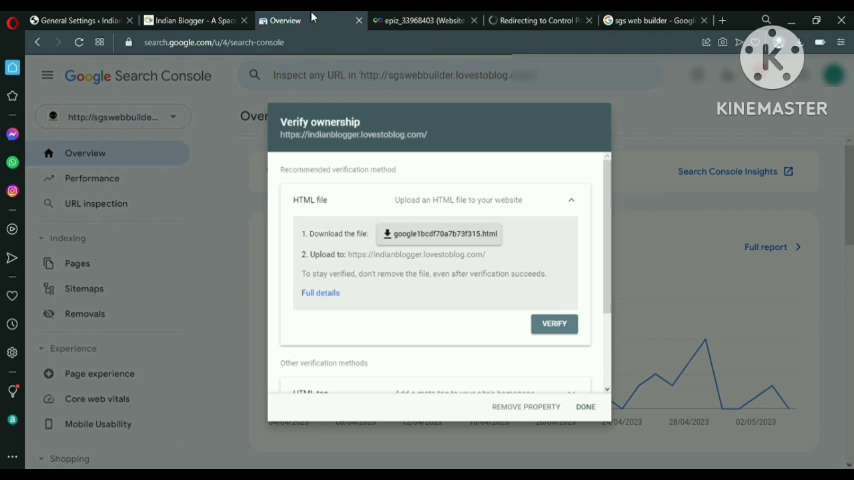
scroll(down, 3)
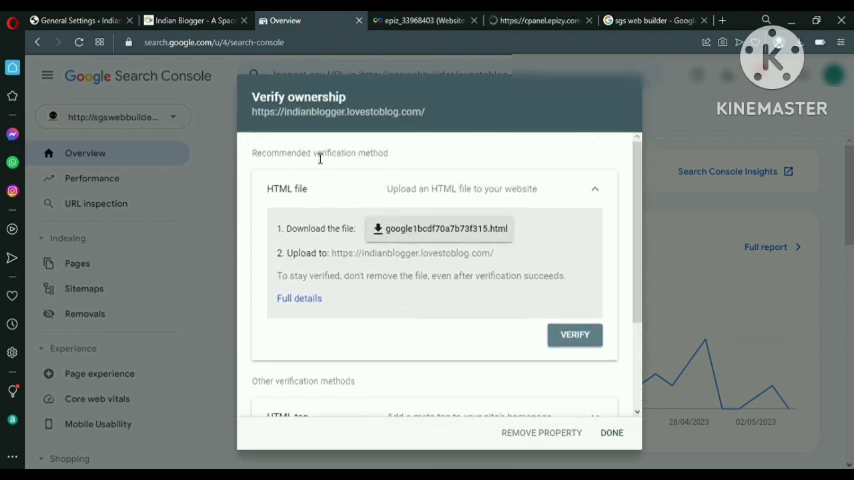
click(540, 20)
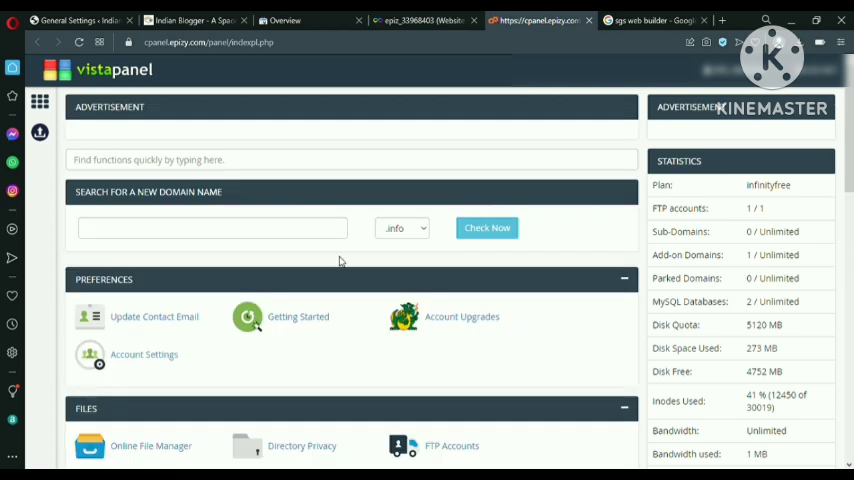
scroll(down, 3)
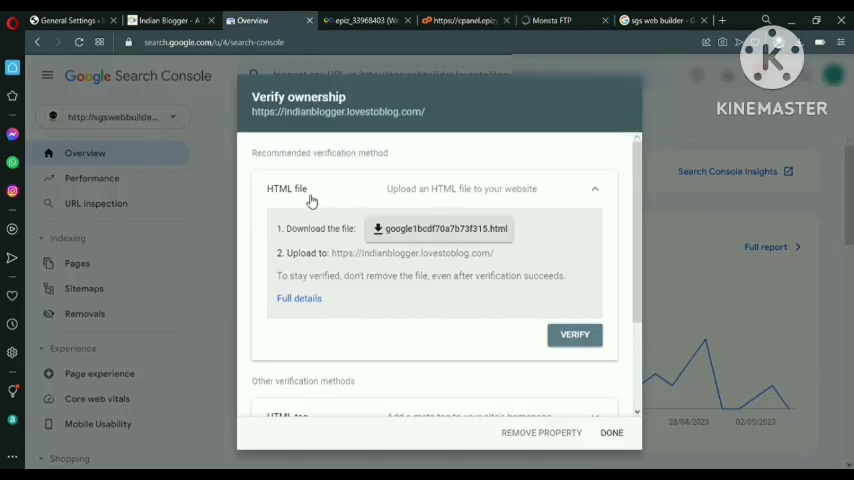
mouse_move(427, 231)
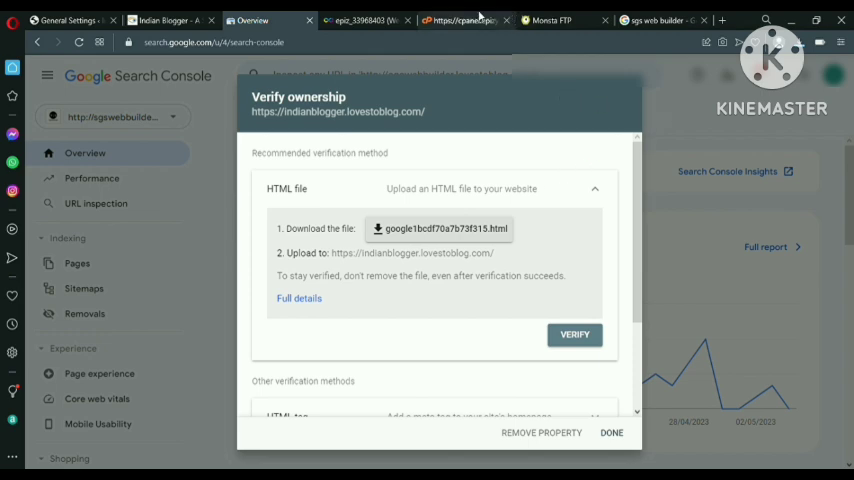
Step: Launch the MonstaFTP file manager from the control panel and browse the htdocs folder's files
click(460, 20)
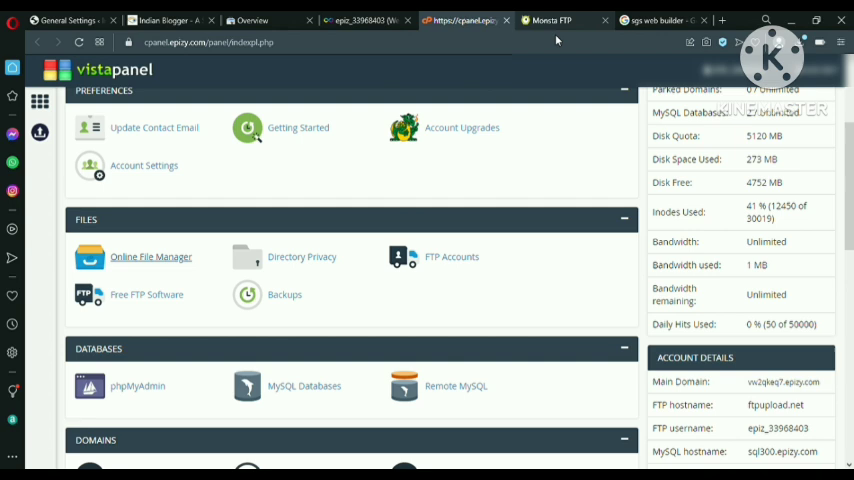
click(150, 257)
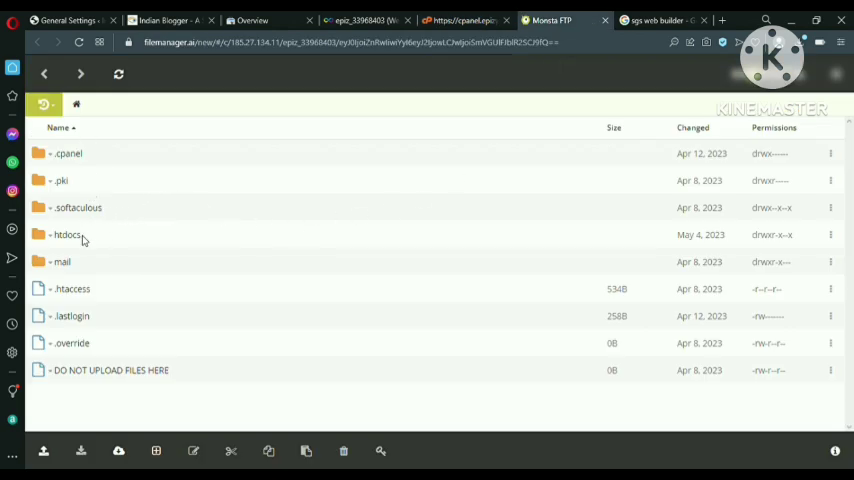
mouse_move(82, 242)
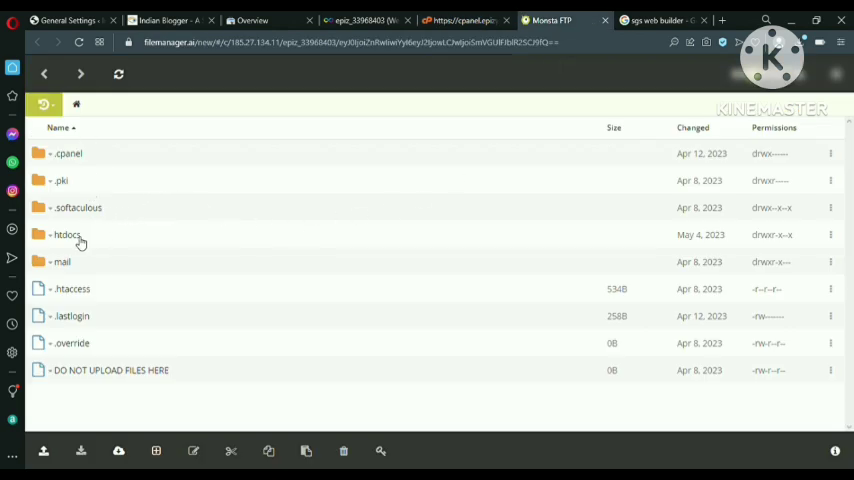
double_click(67, 234)
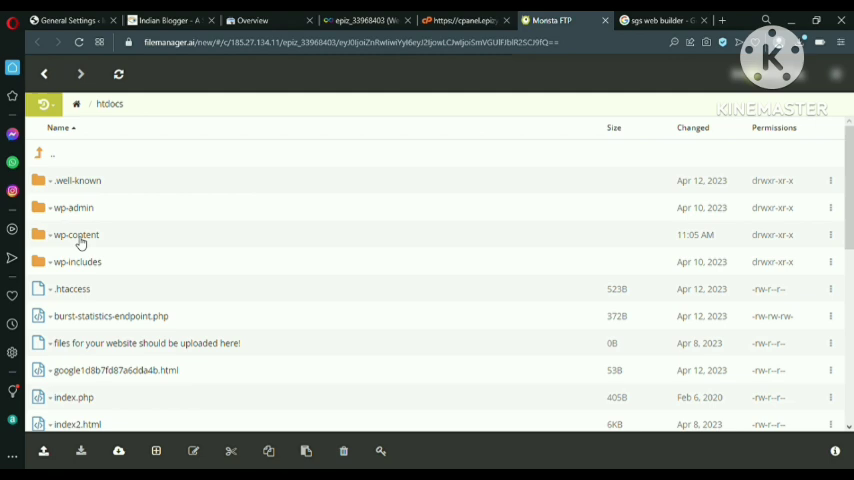
scroll(down, 3)
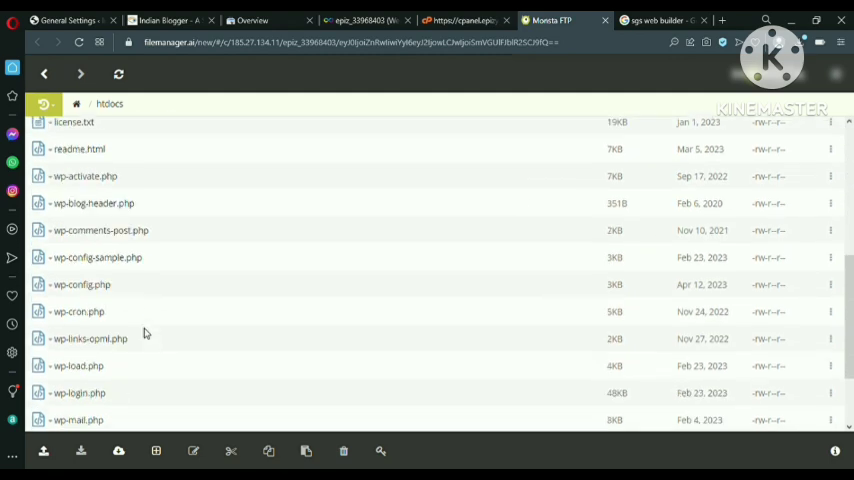
scroll(down, 3)
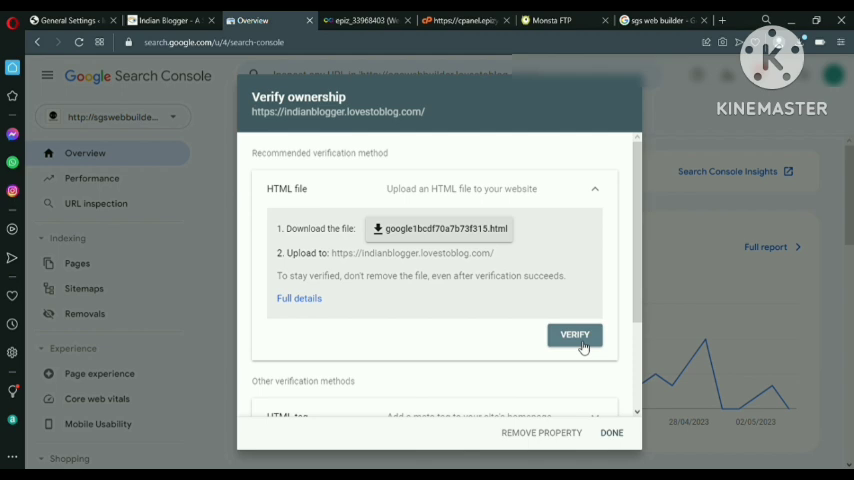
Step: Confirm ownership of indianblogger.lovestoblog.com with VERIFY in the verification dialog
click(574, 334)
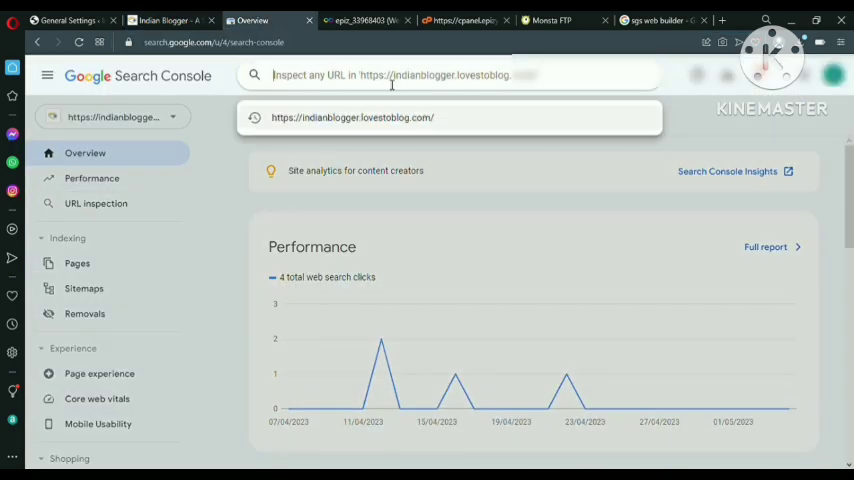
Step: Inspect the blog's home page URL, dismiss the tip, and request indexing
key(Enter)
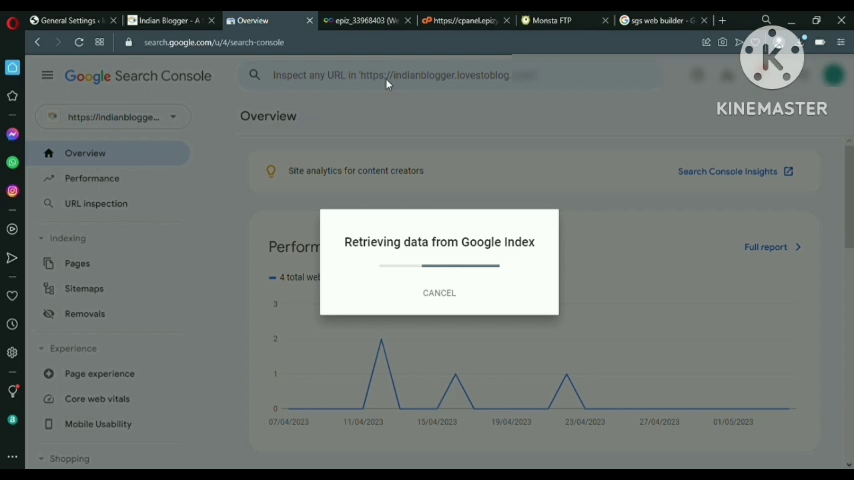
mouse_move(483, 302)
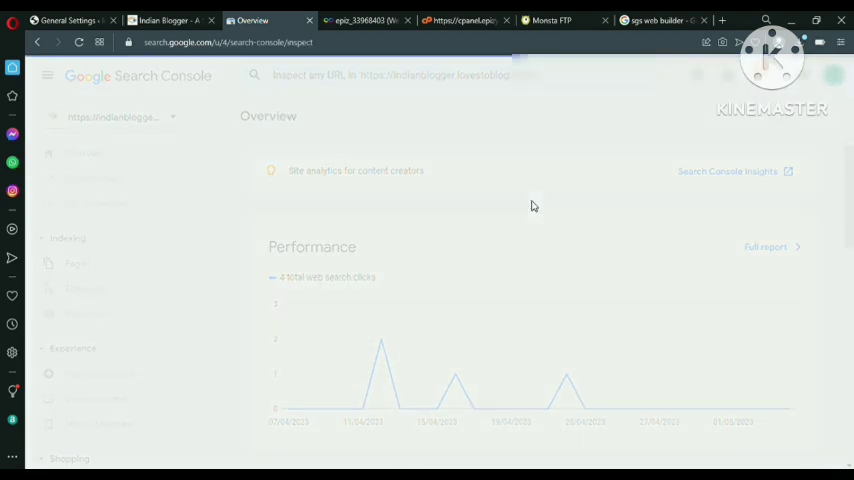
click(96, 203)
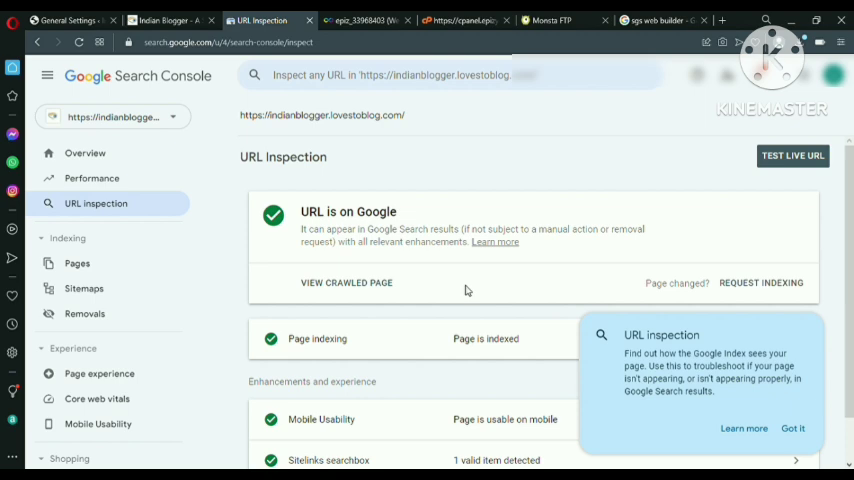
click(792, 428)
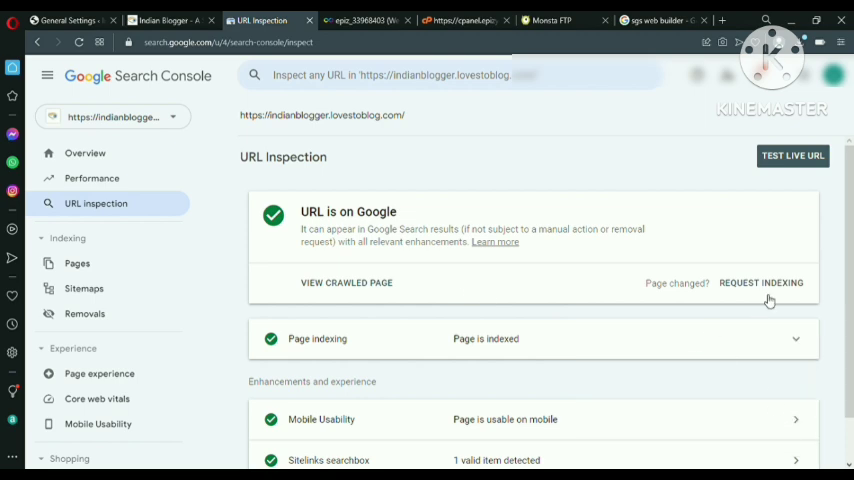
click(792, 155)
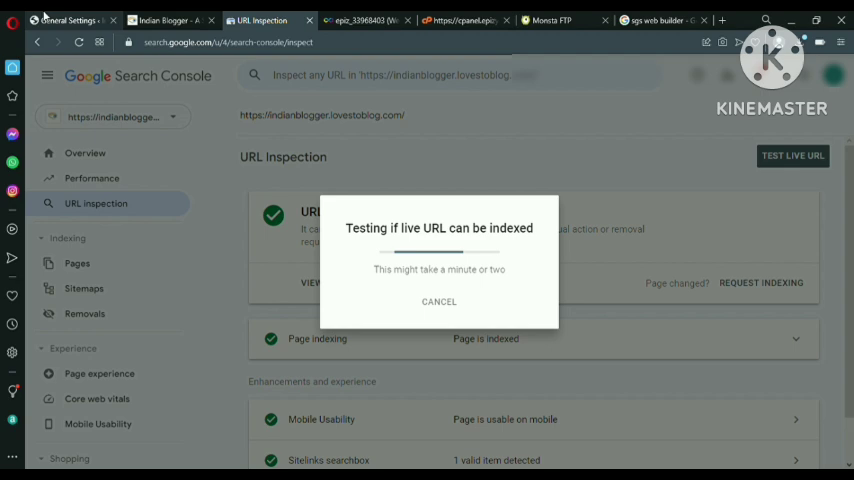
click(60, 20)
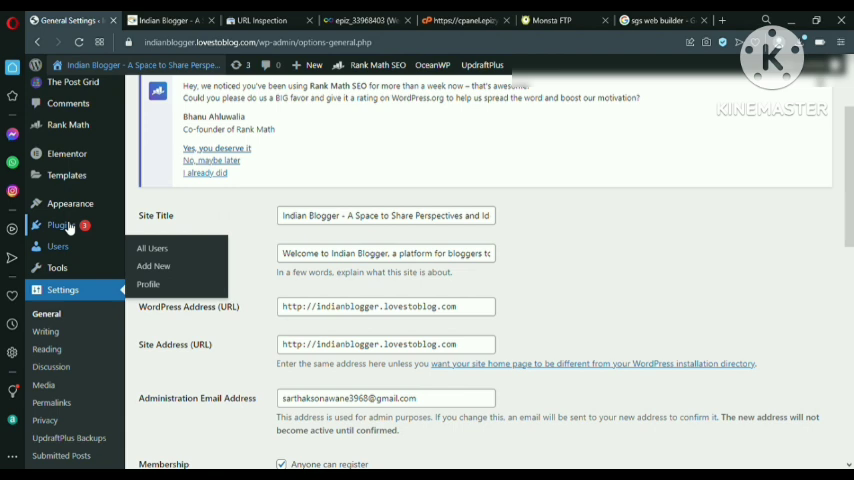
mouse_move(62, 224)
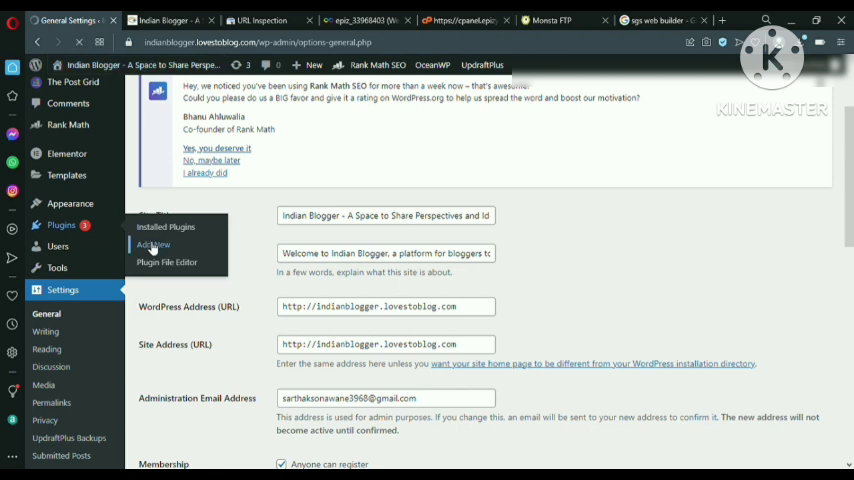
mouse_move(218, 261)
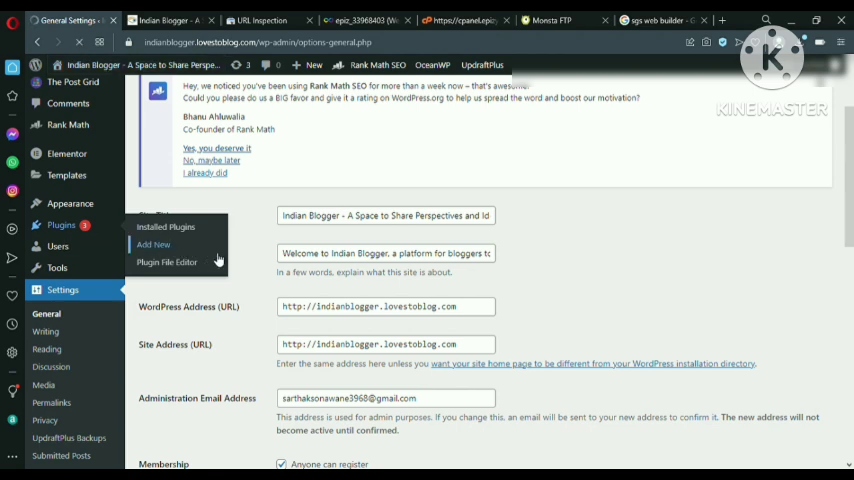
Step: Search WordPress plugins for 'seo' and start updating Rank Math SEO
click(153, 244)
text(rank math)
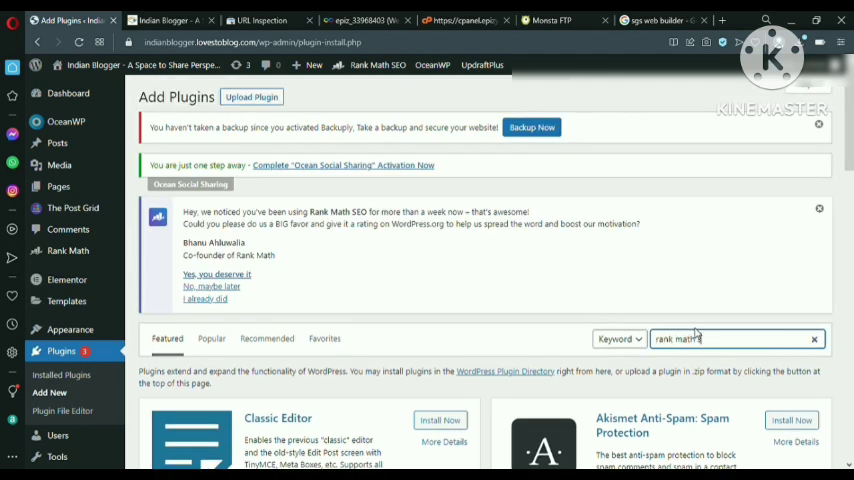
text(seo)
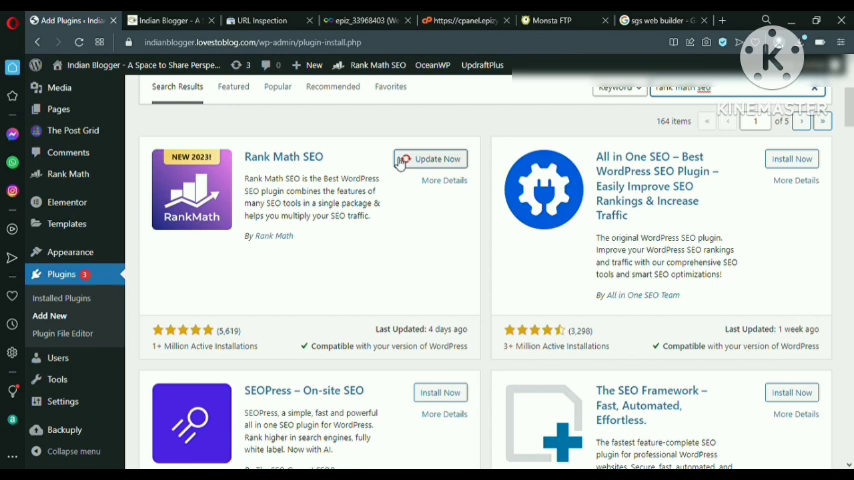
click(170, 20)
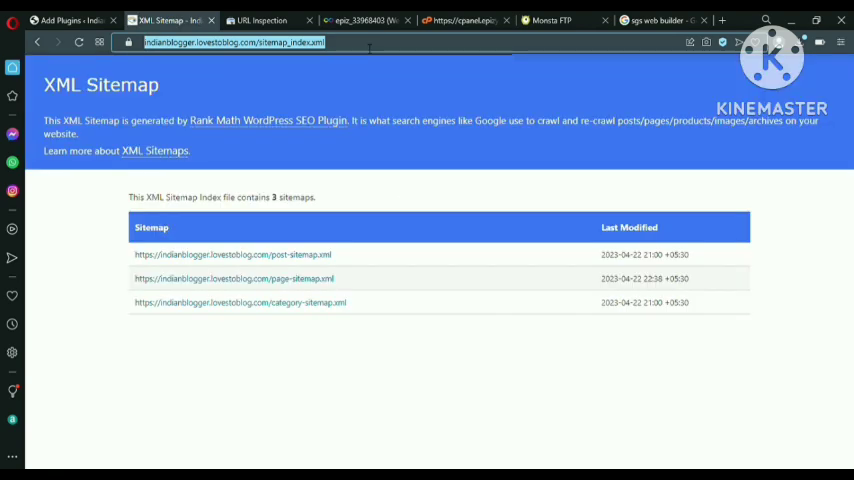
Step: Submit sitemap_index.xml on the Search Console Sitemaps page and dismiss the tip
click(260, 20)
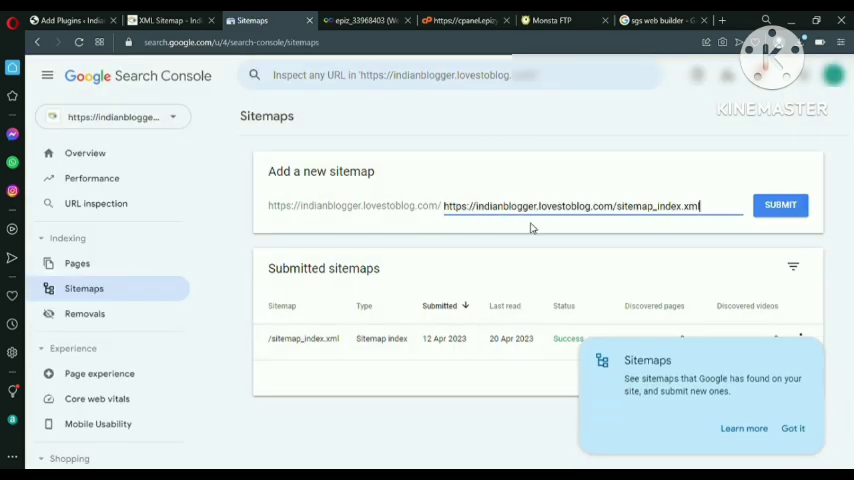
click(780, 205)
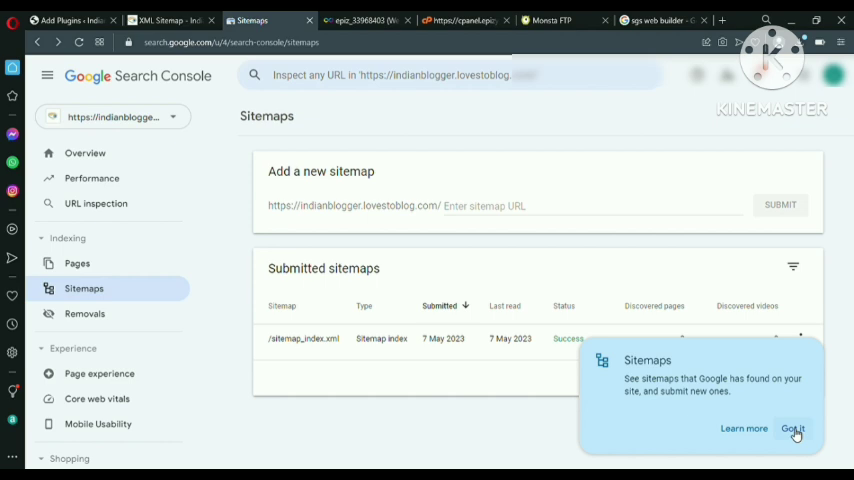
click(793, 428)
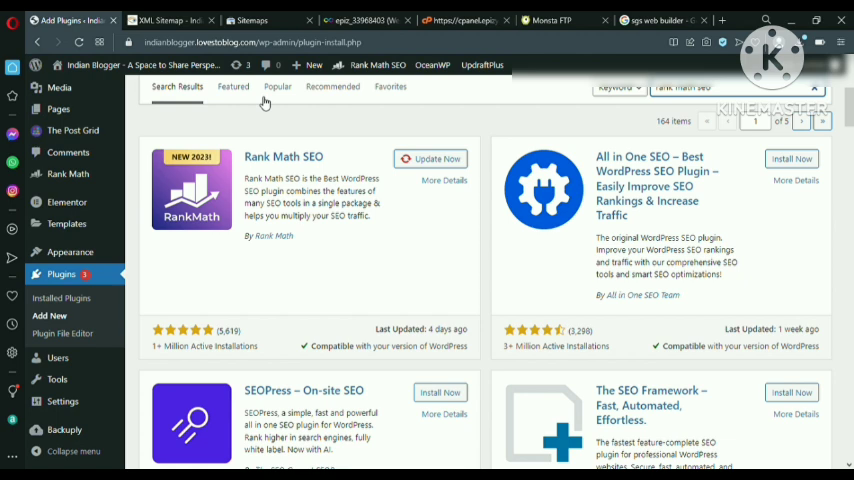
mouse_move(363, 166)
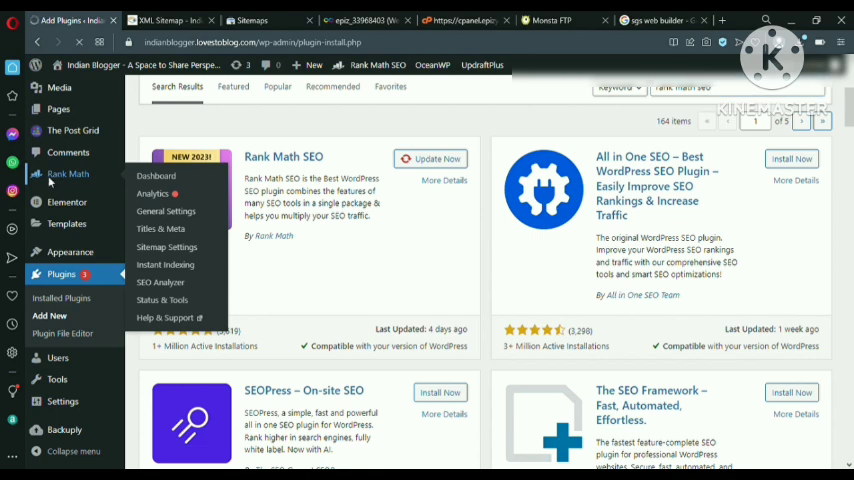
Step: Browse Rank Math's robots.txt, .htaccess and Others settings, then select Webmaster Tools' Search Console field
click(156, 175)
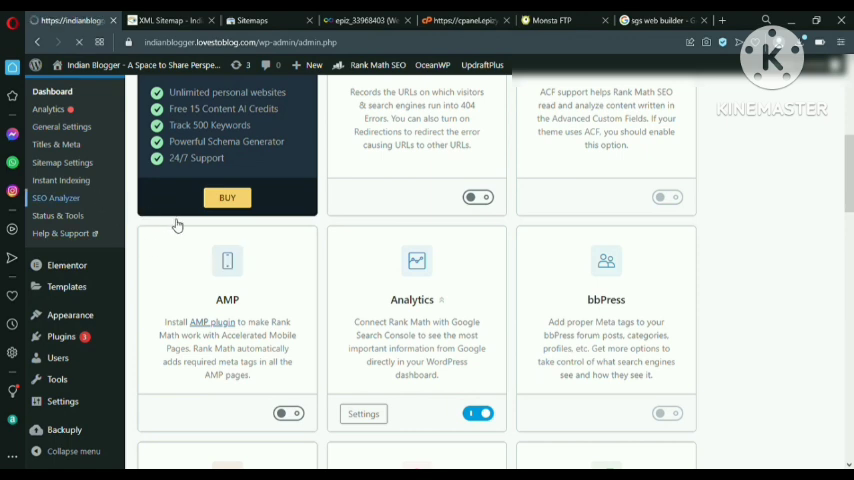
click(57, 198)
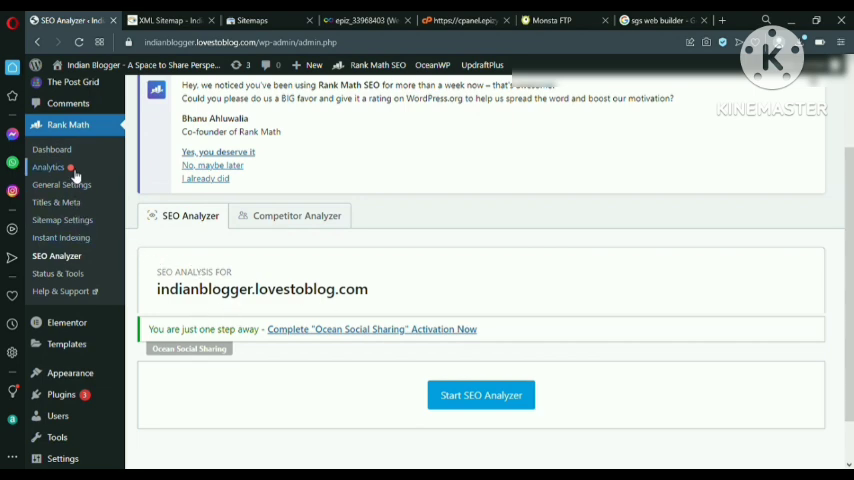
mouse_move(85, 186)
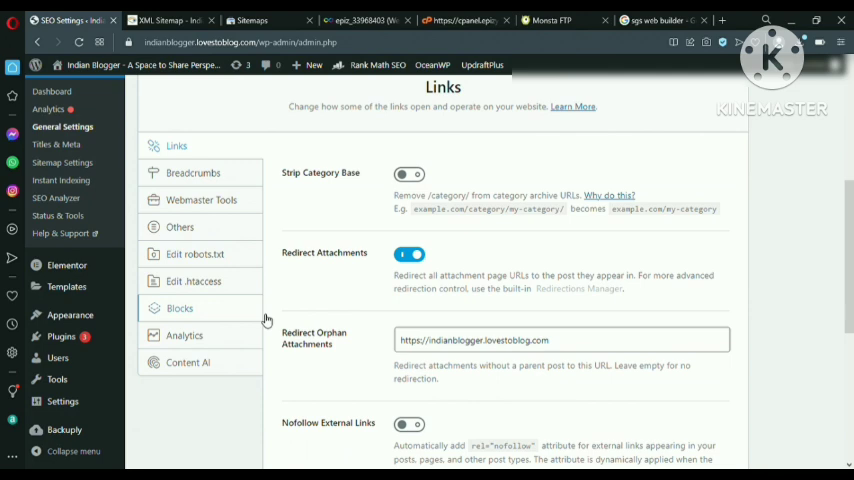
click(195, 254)
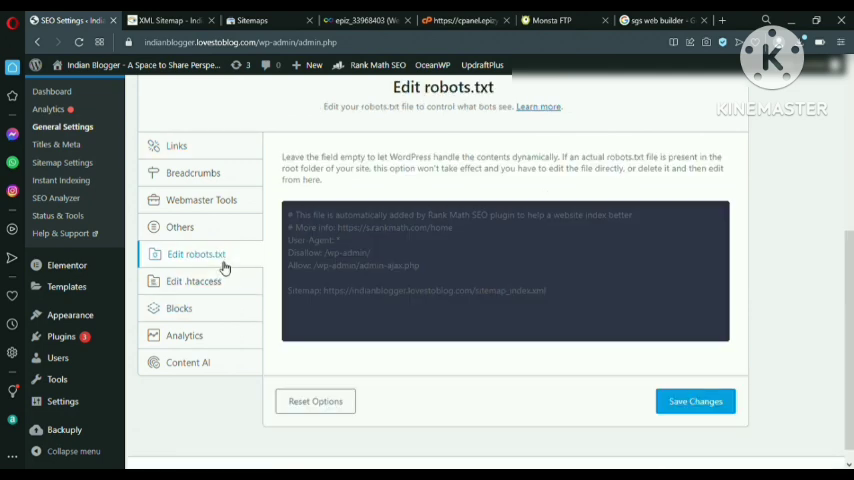
click(194, 281)
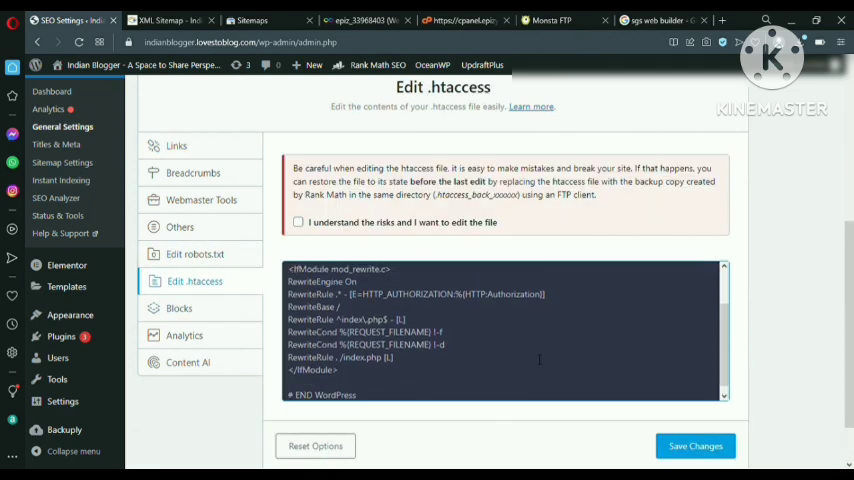
click(180, 307)
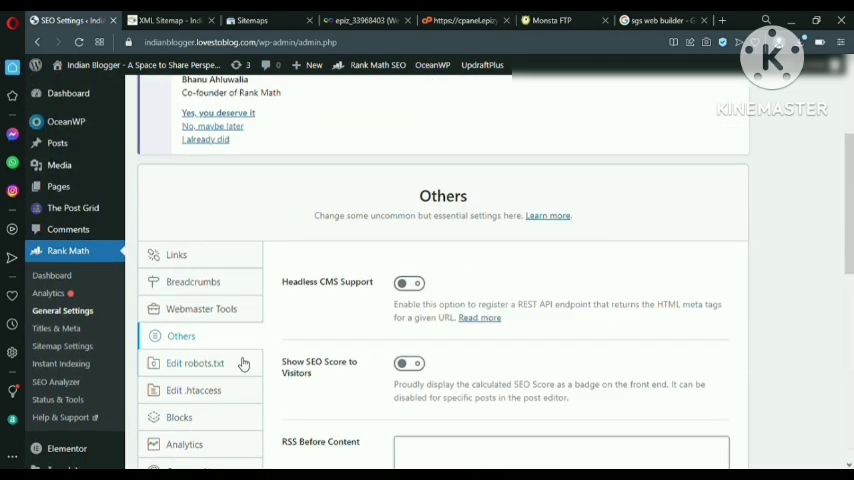
click(201, 308)
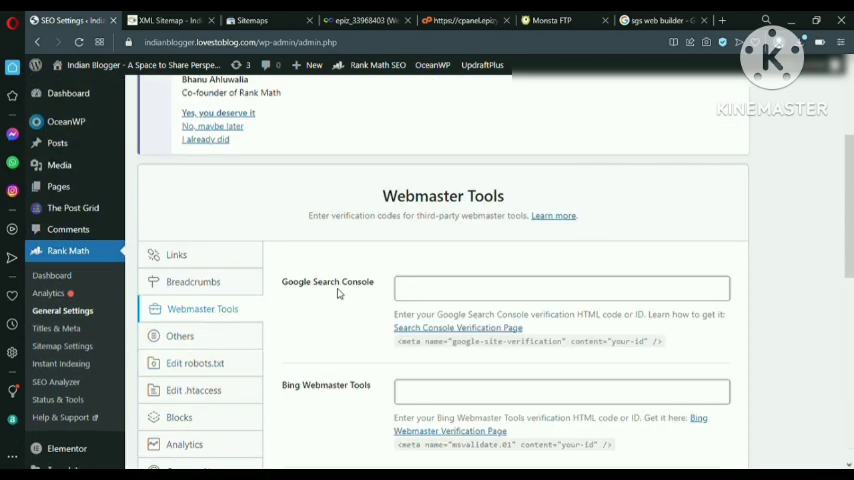
click(560, 288)
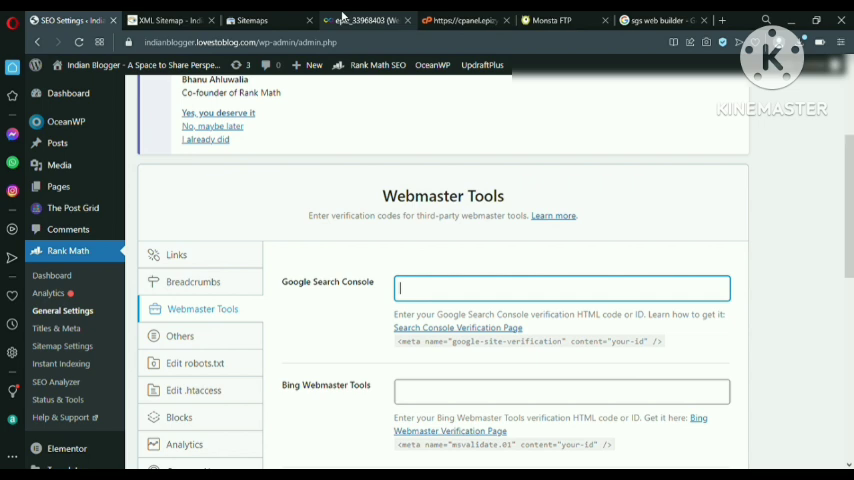
click(250, 19)
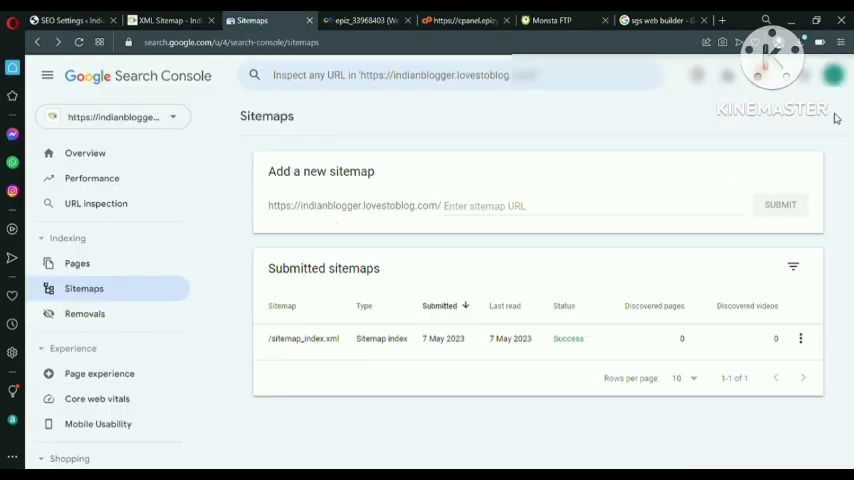
mouse_move(744, 140)
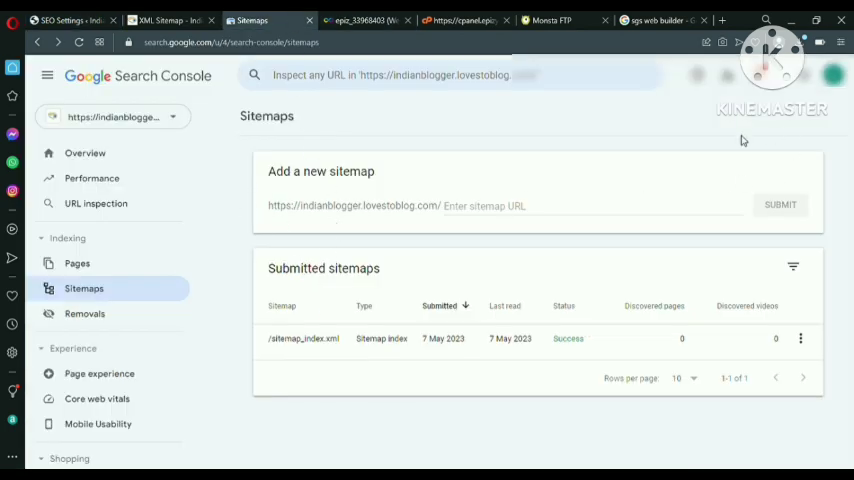